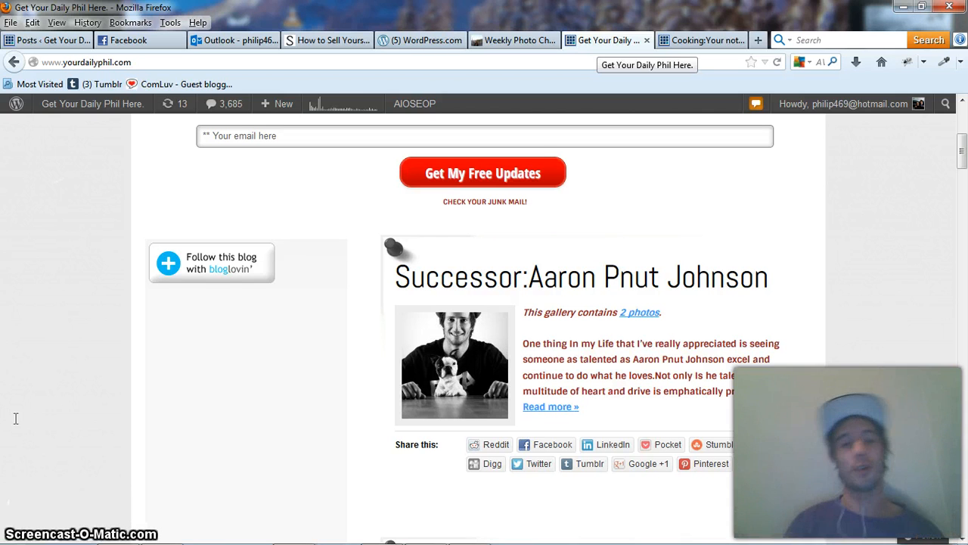
mouse_move(90, 159)
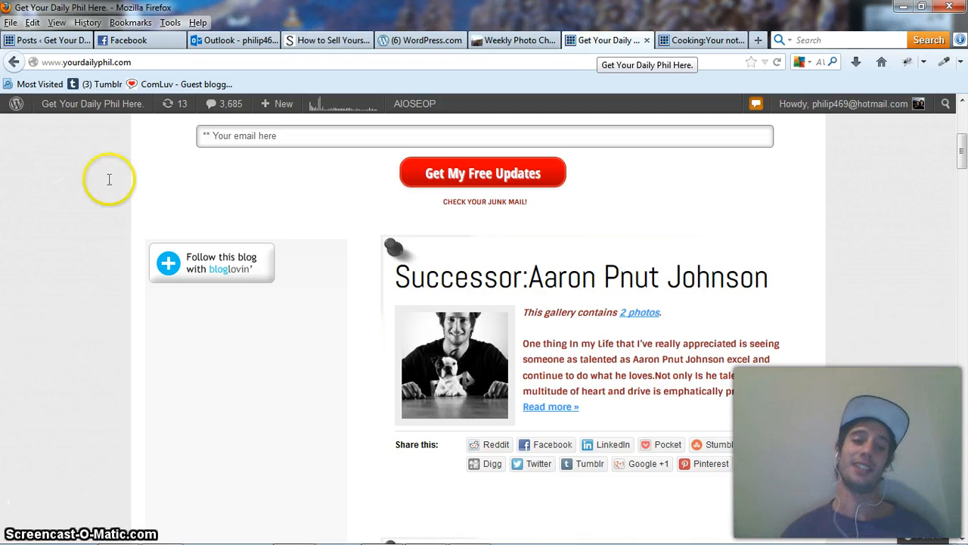
mouse_move(175, 185)
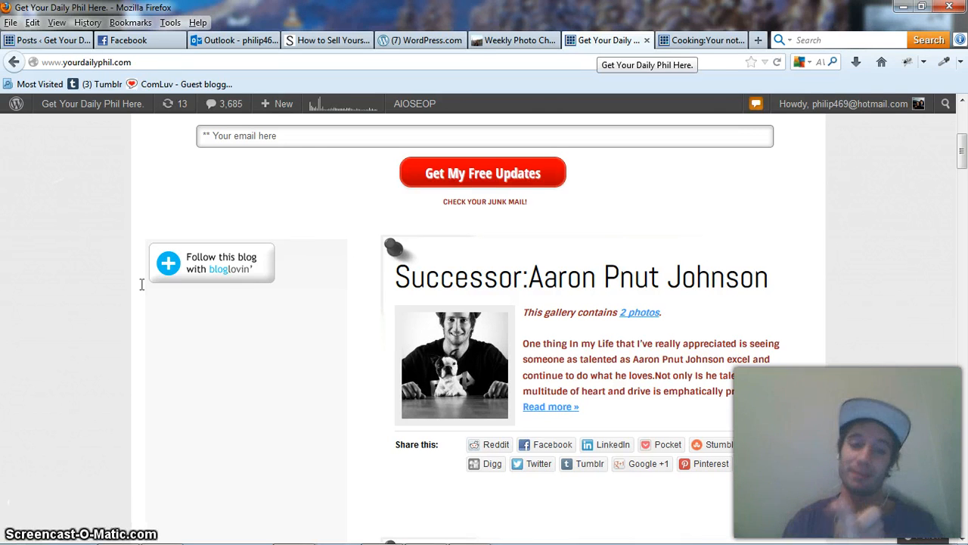
mouse_move(303, 150)
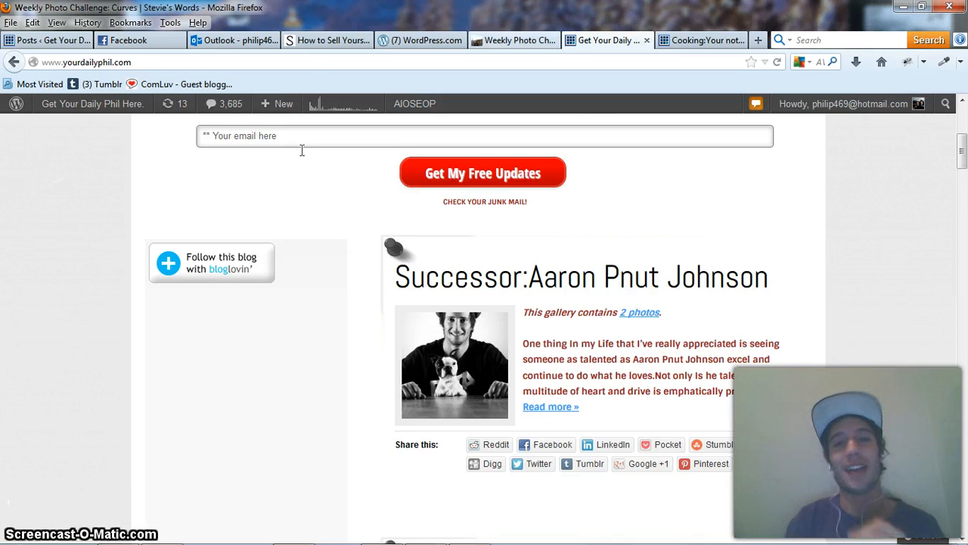
Step: View the Weekly Photo Challenge: Curves post and its reply box on the other blog
click(514, 40)
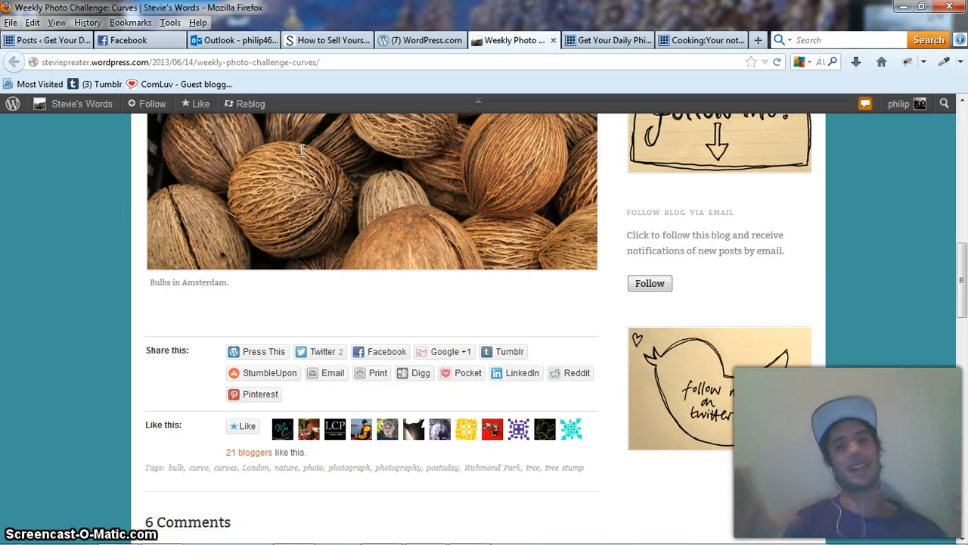
scroll(down, 3)
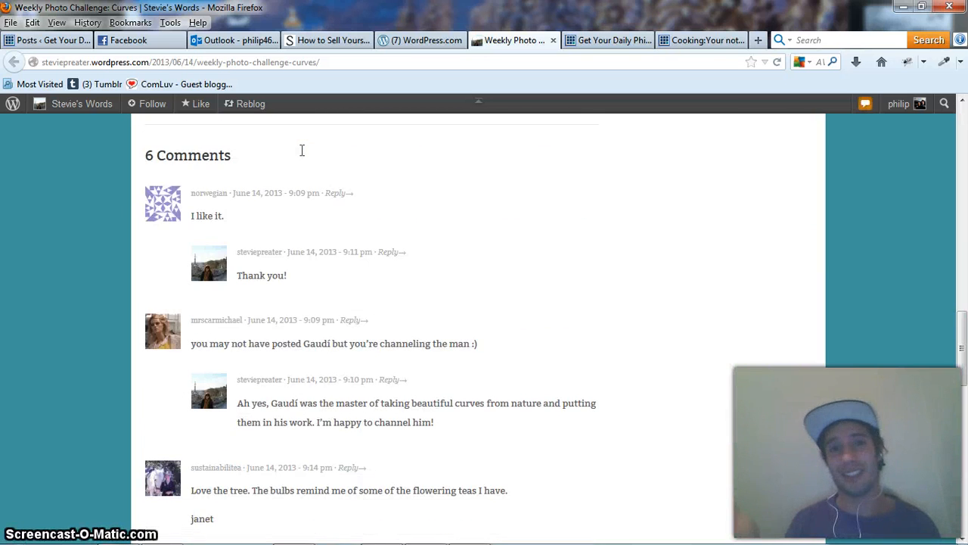
scroll(down, 3)
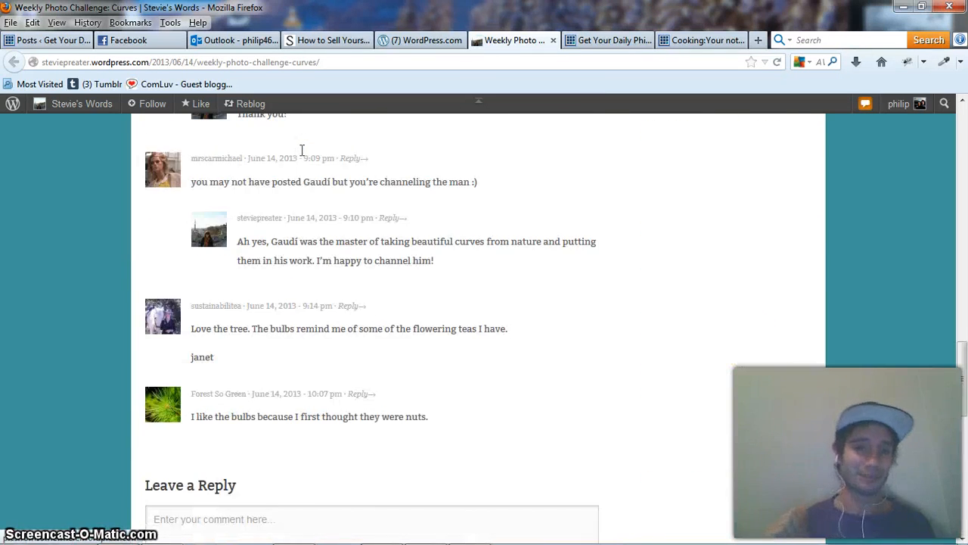
scroll(up, 3)
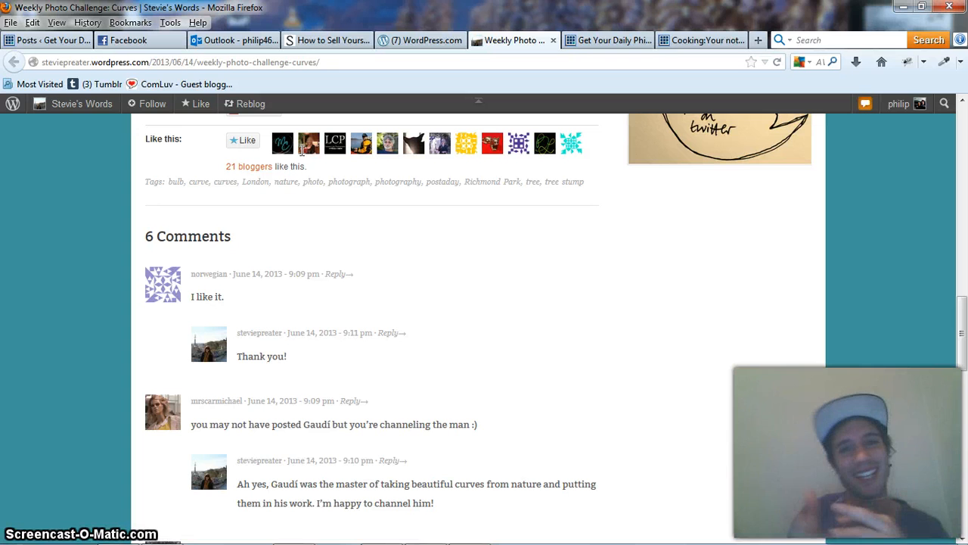
scroll(down, 3)
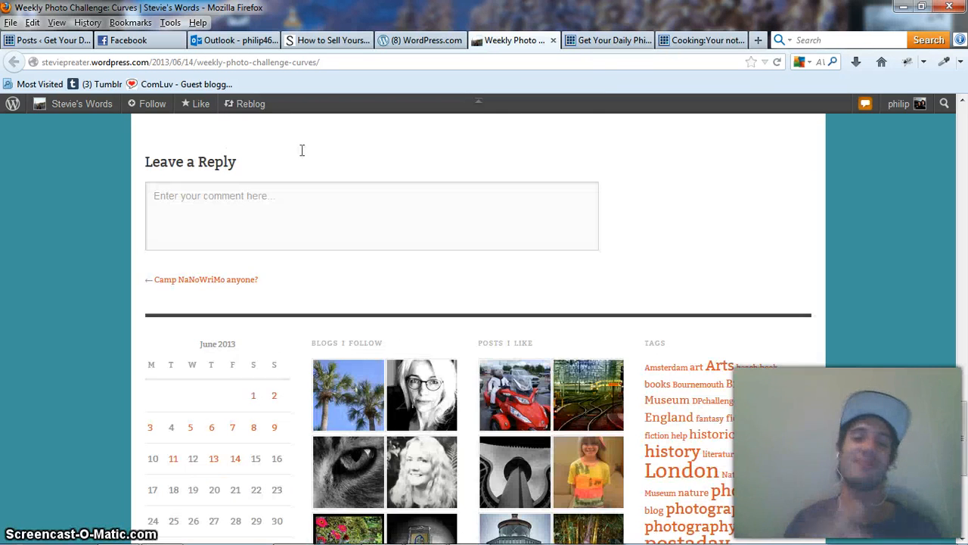
click(372, 214)
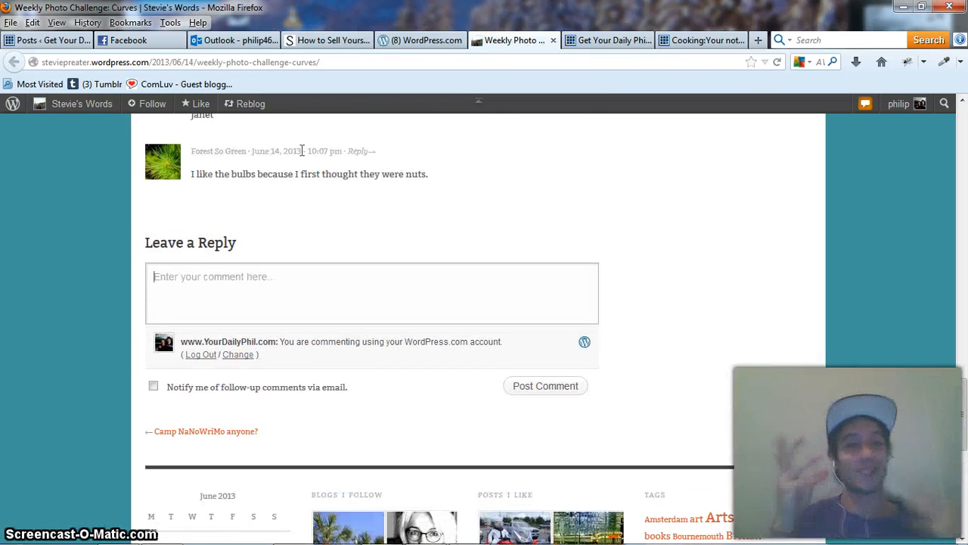
Step: Return to Get Your Daily Phil Here and highlight 'Cooking:' in the recipe post's title
scroll(up, 3)
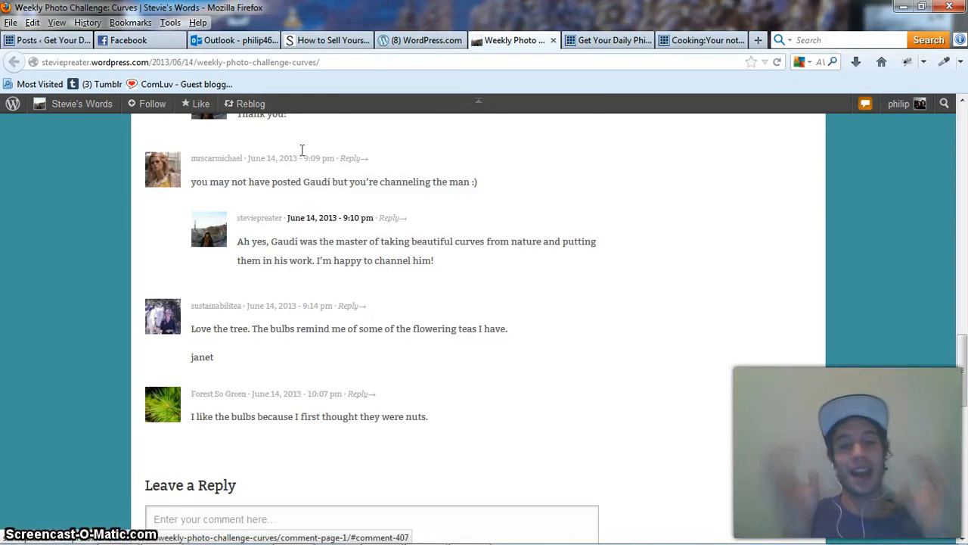
scroll(up, 3)
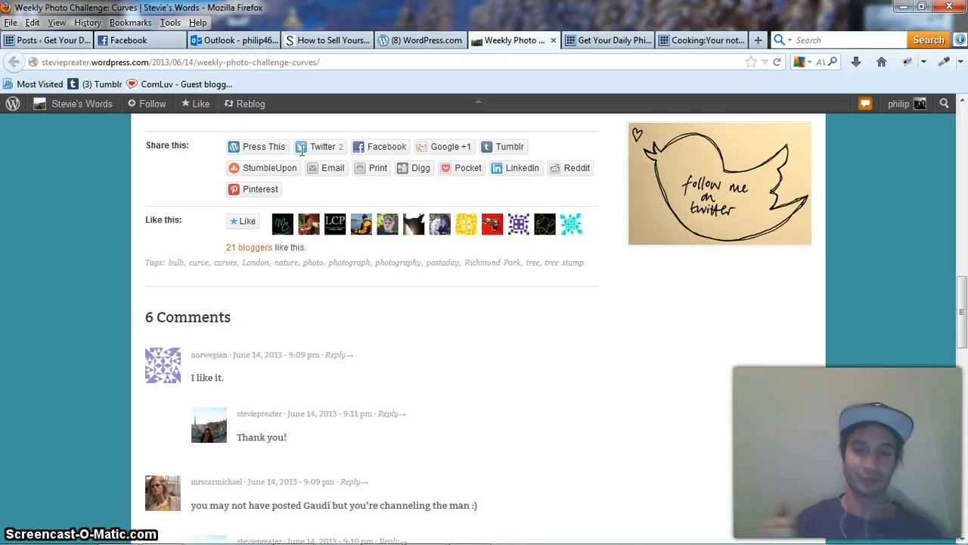
click(605, 39)
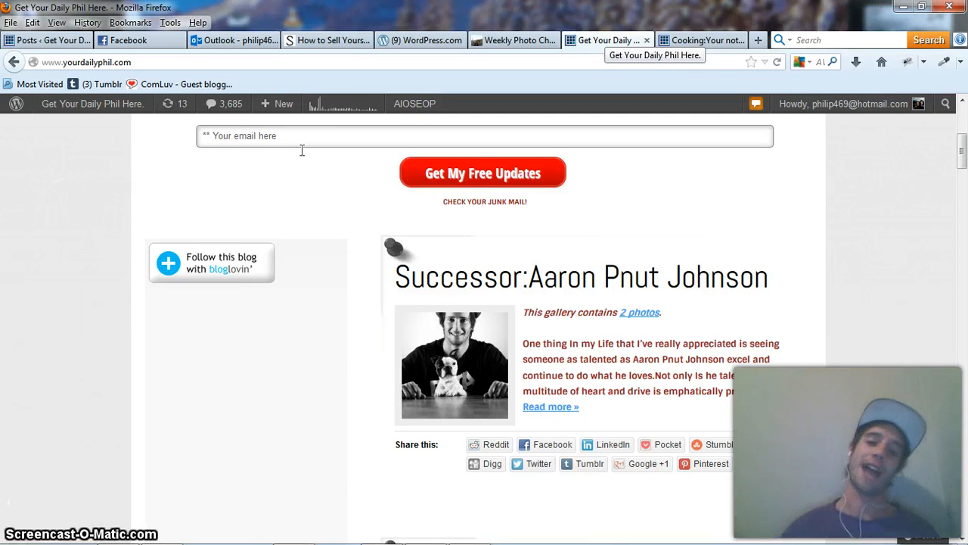
mouse_move(623, 435)
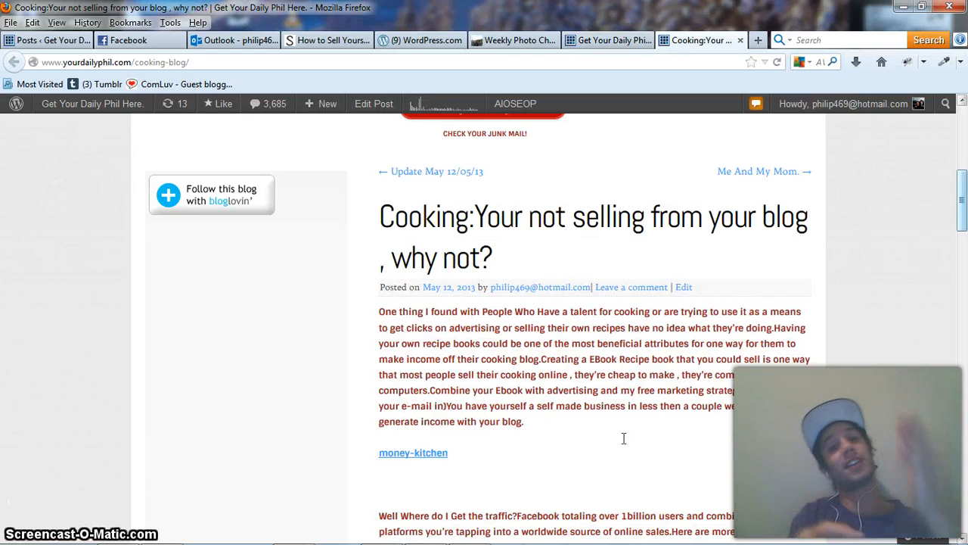
double_click(423, 217)
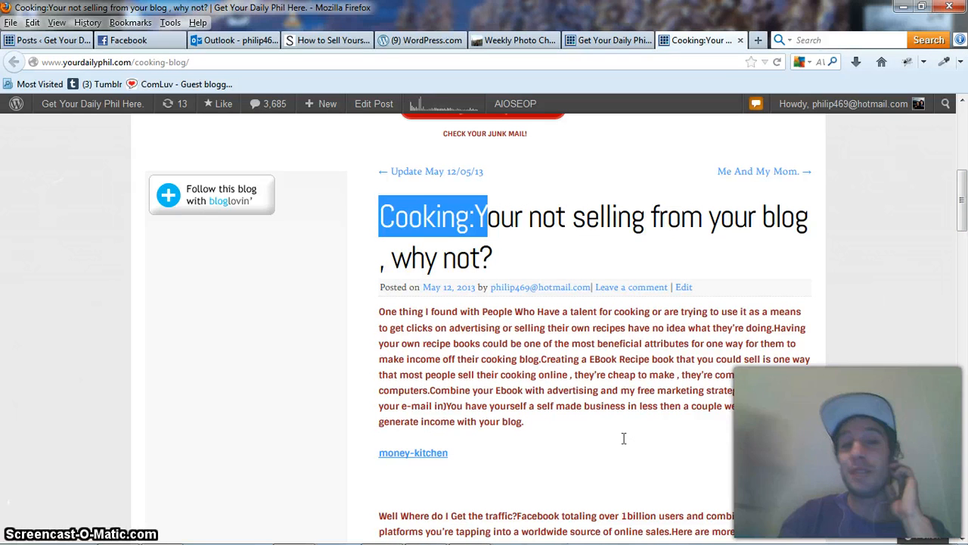